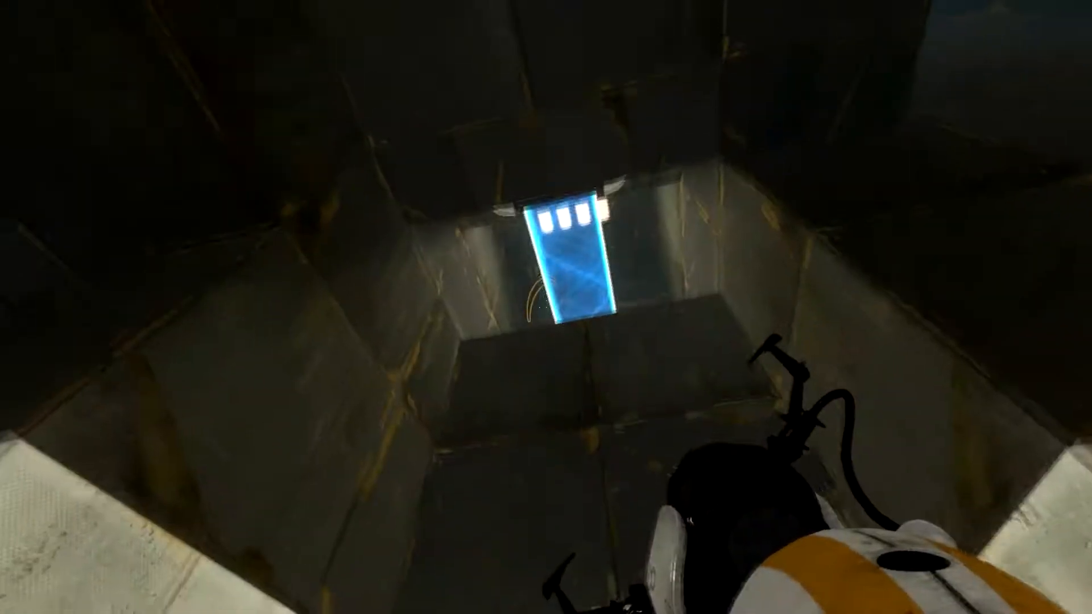
pyautogui.moveTo(547, 307)
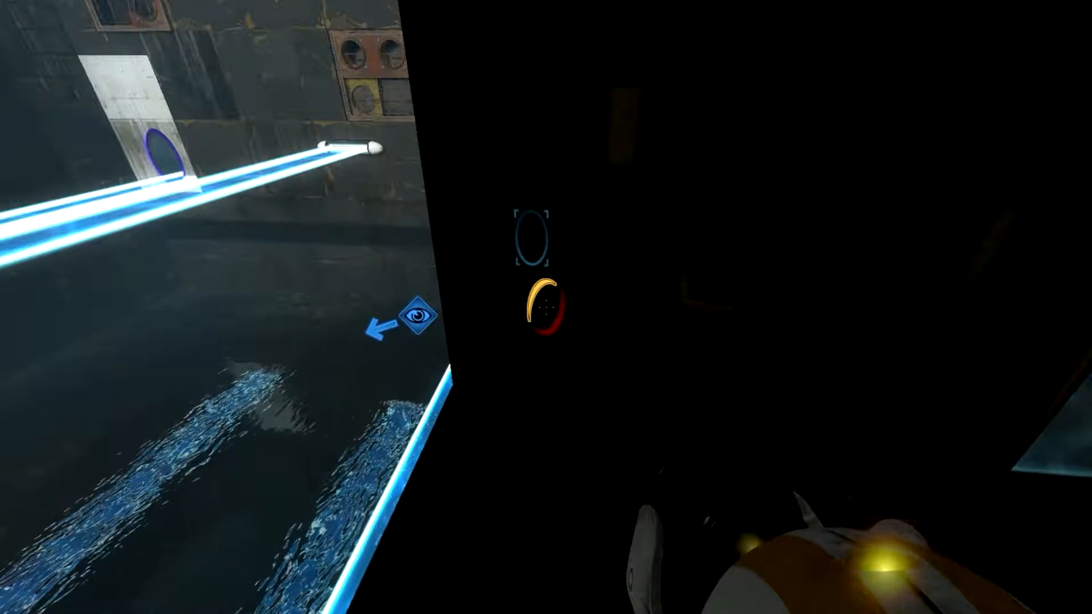
pyautogui.moveTo(547, 307)
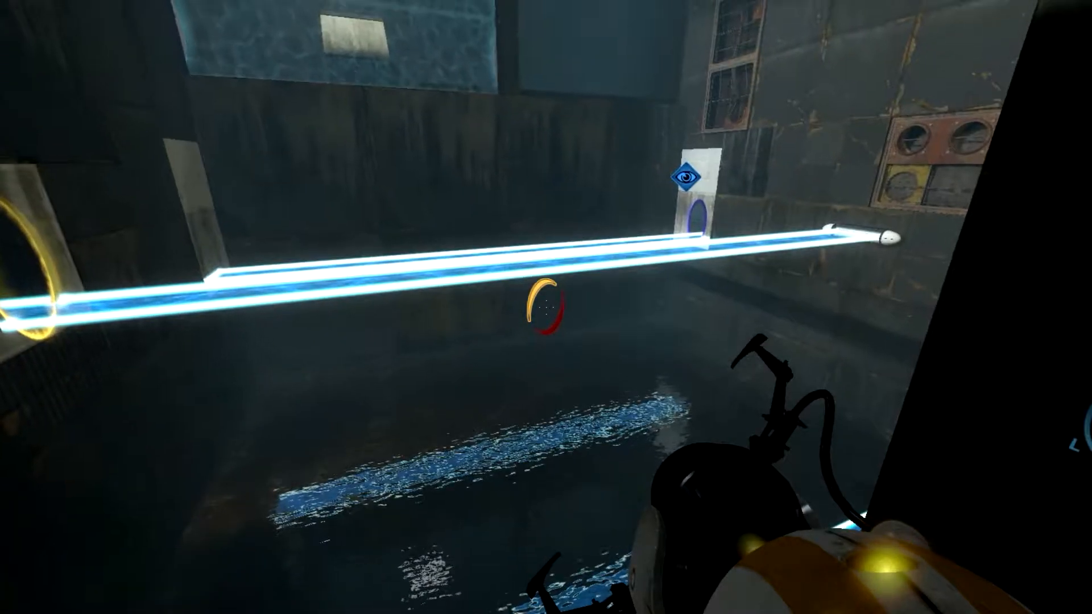
pyautogui.moveTo(547, 307)
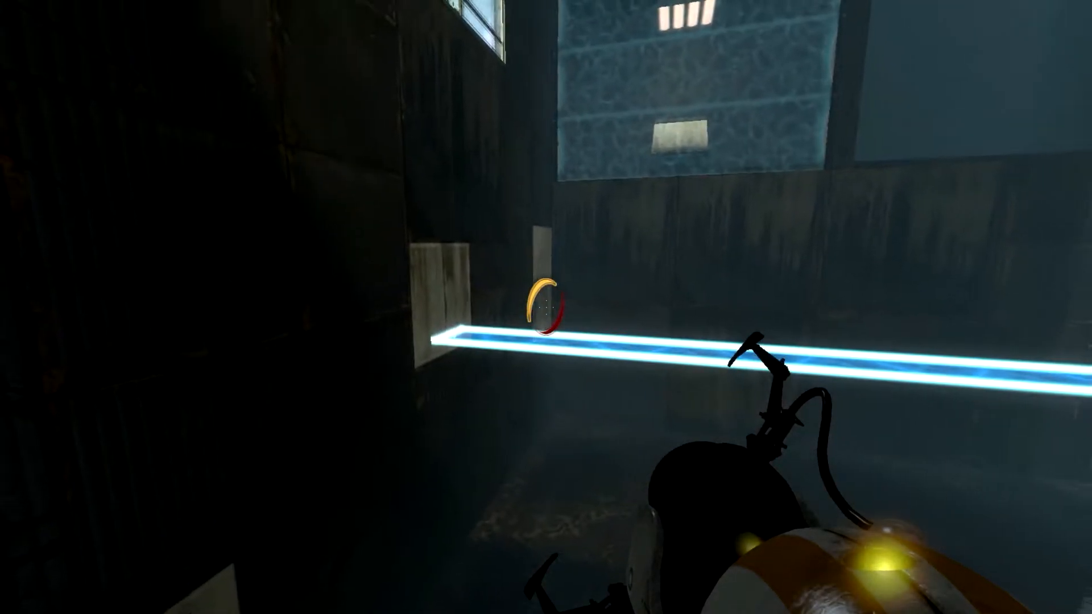
pyautogui.moveTo(547, 307)
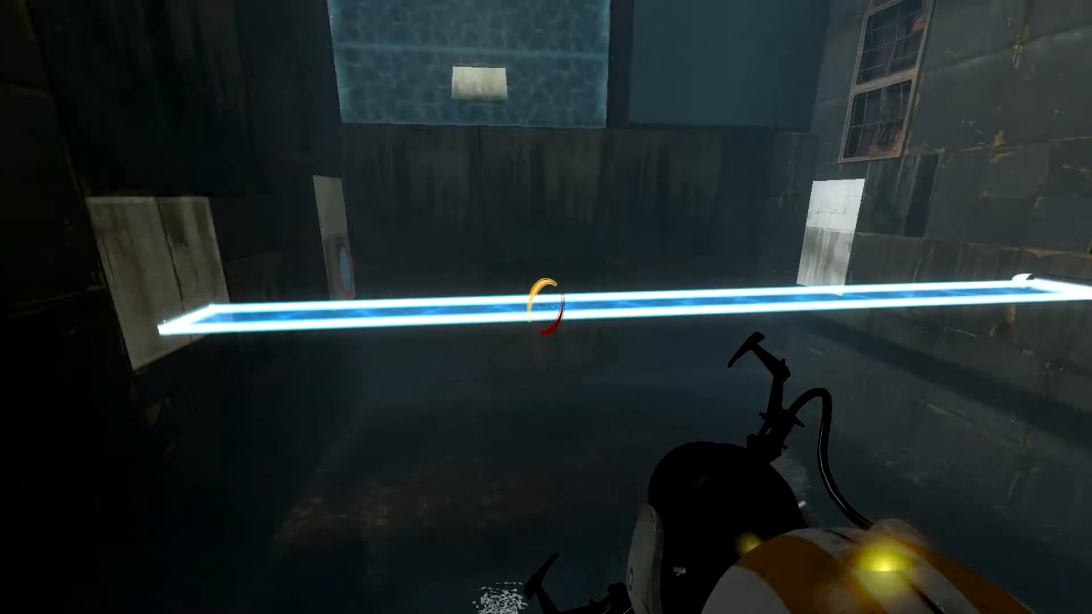
pyautogui.click(546, 307)
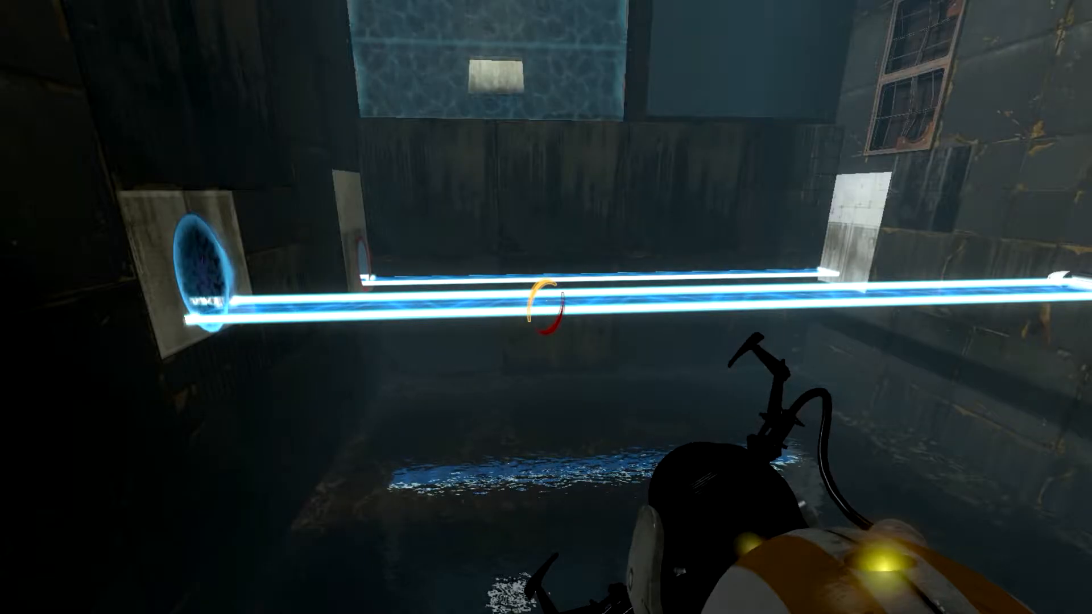
pyautogui.moveTo(547, 307)
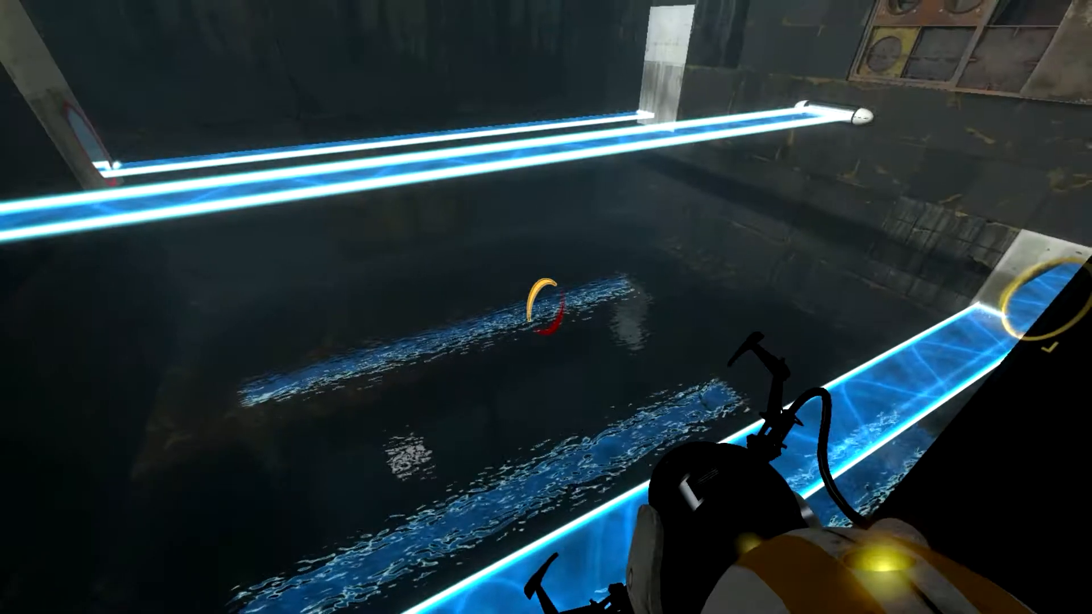
pyautogui.moveTo(546, 308)
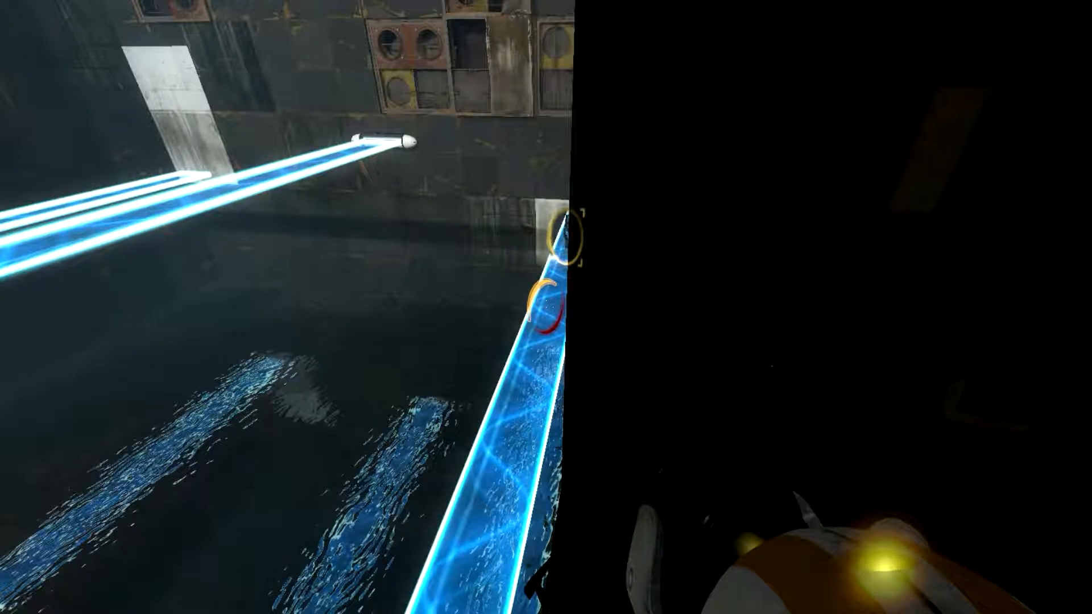
pyautogui.moveTo(546, 307)
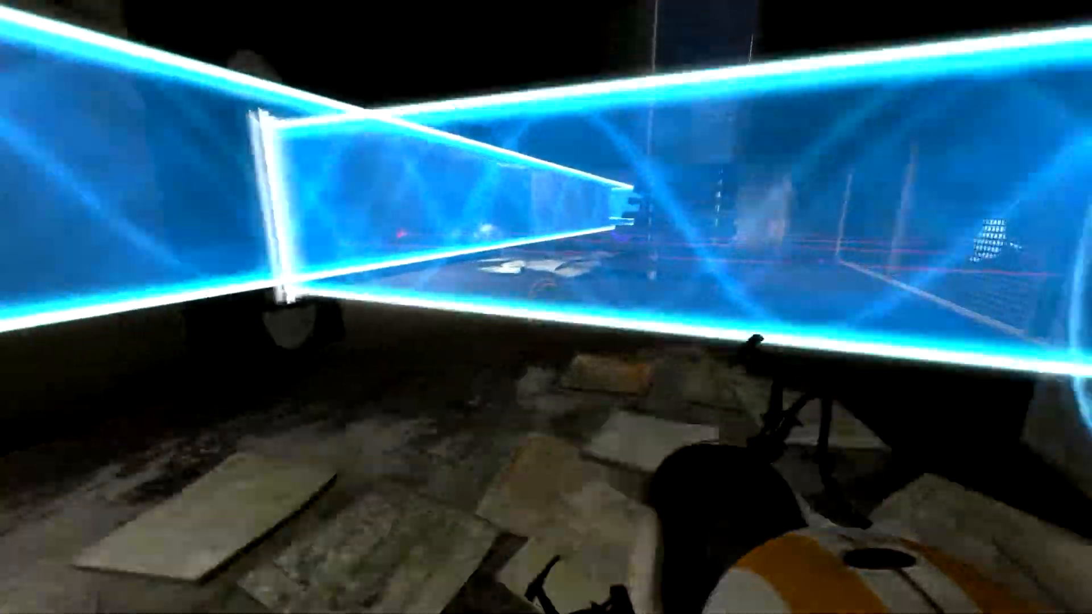
pyautogui.moveTo(546, 307)
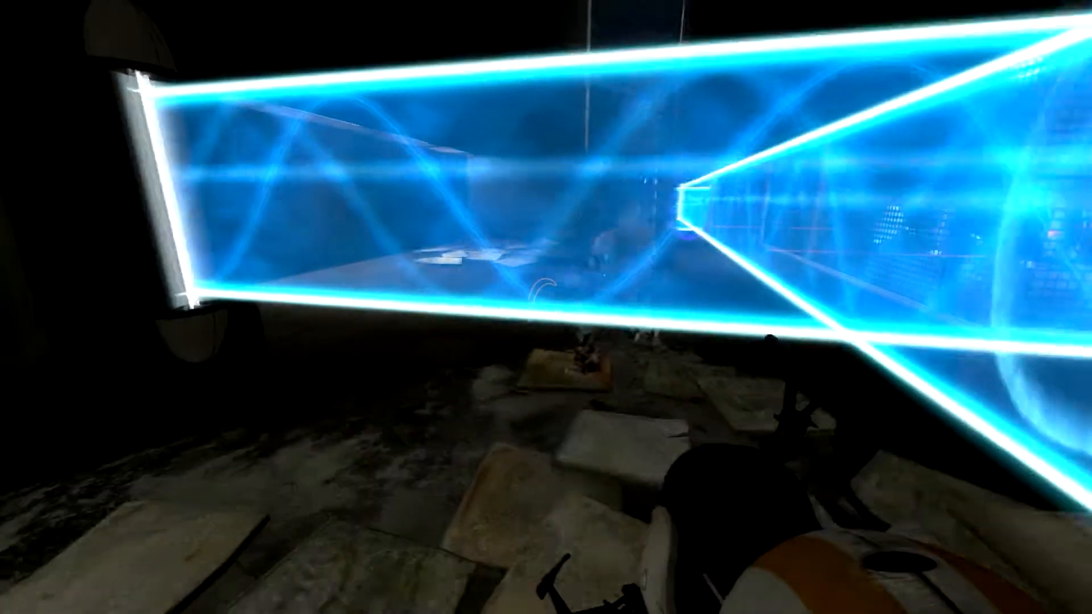
pyautogui.moveTo(546, 308)
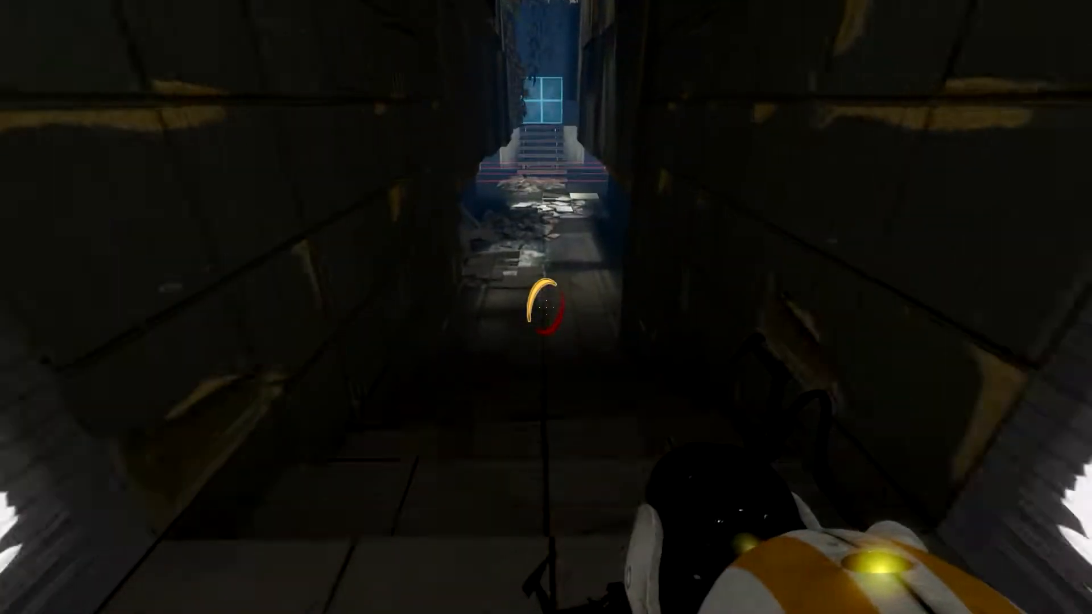
pyautogui.press('w')
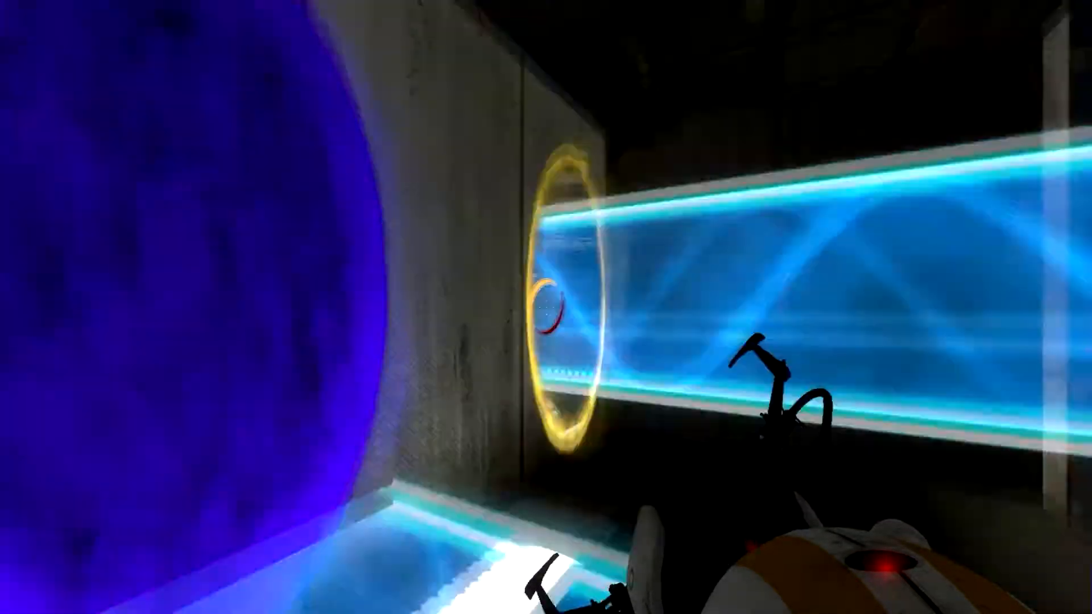
pyautogui.moveTo(546, 307)
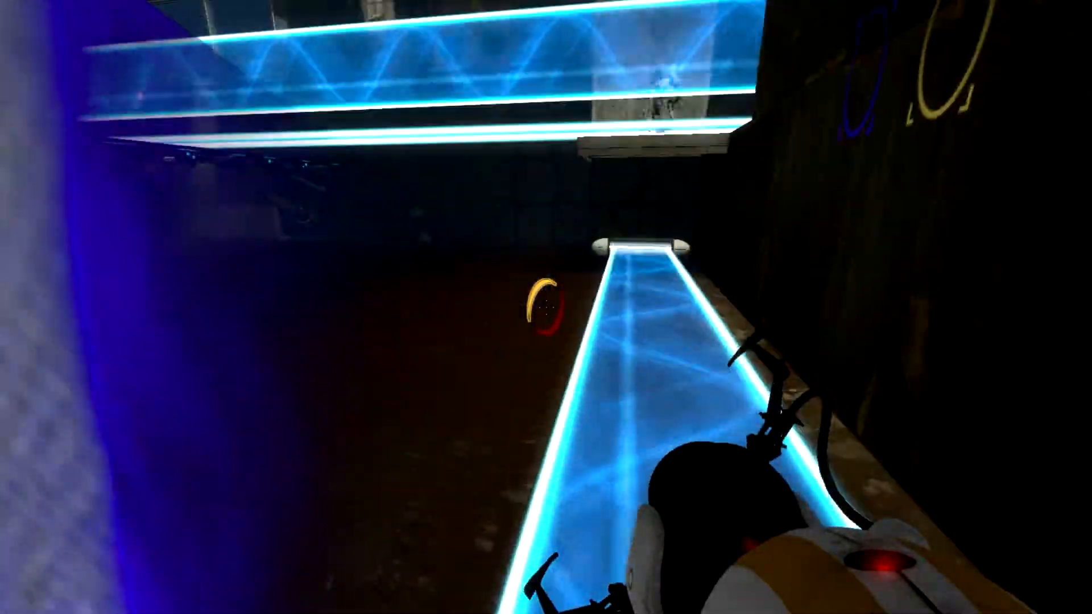
pyautogui.moveTo(546, 307)
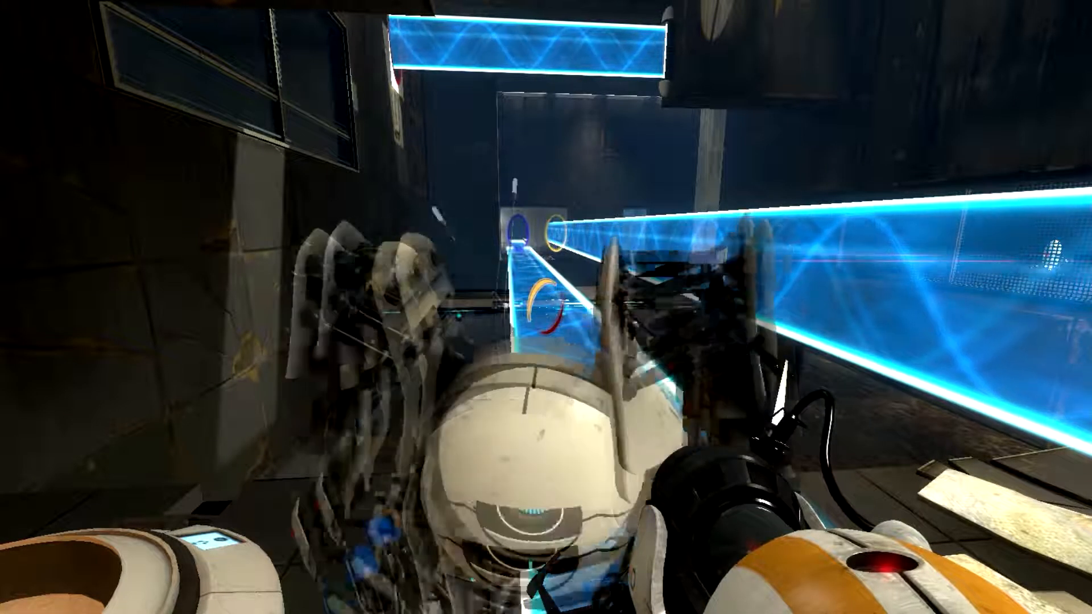
pyautogui.moveTo(547, 307)
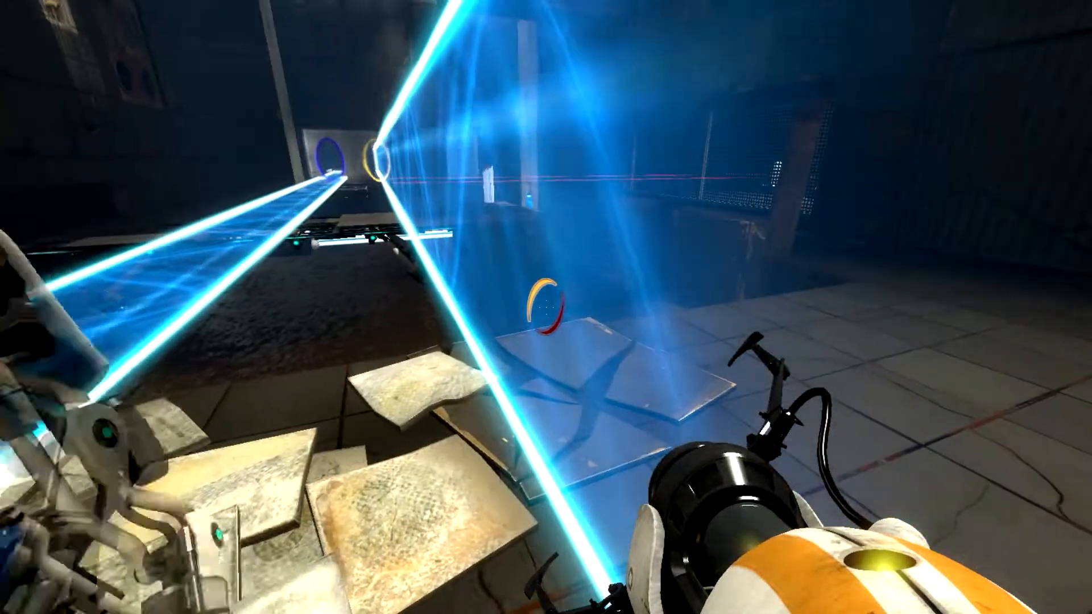
pyautogui.moveTo(546, 307)
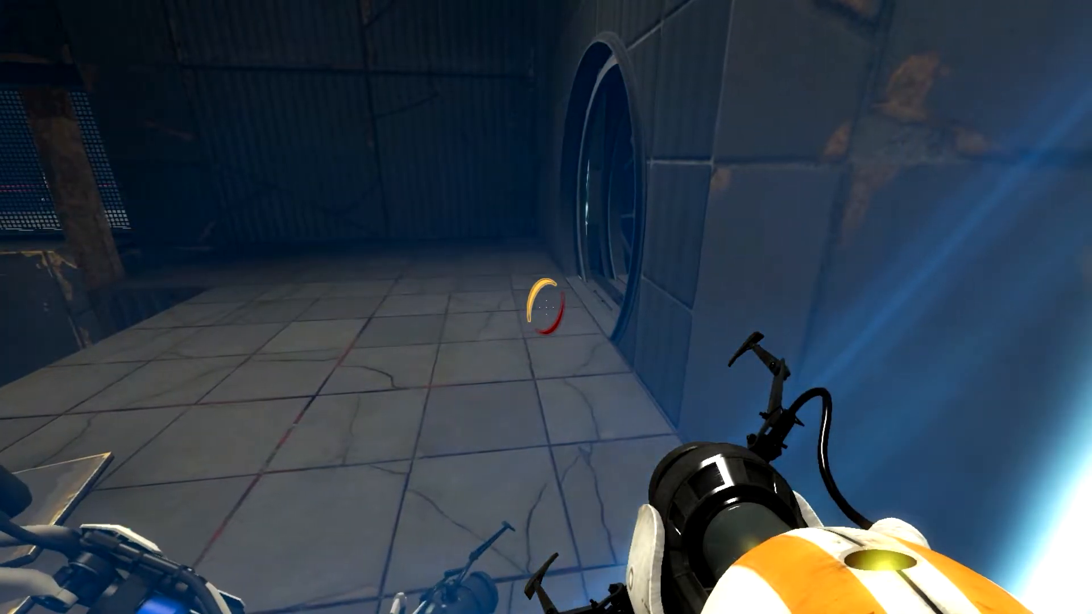
pyautogui.moveTo(546, 307)
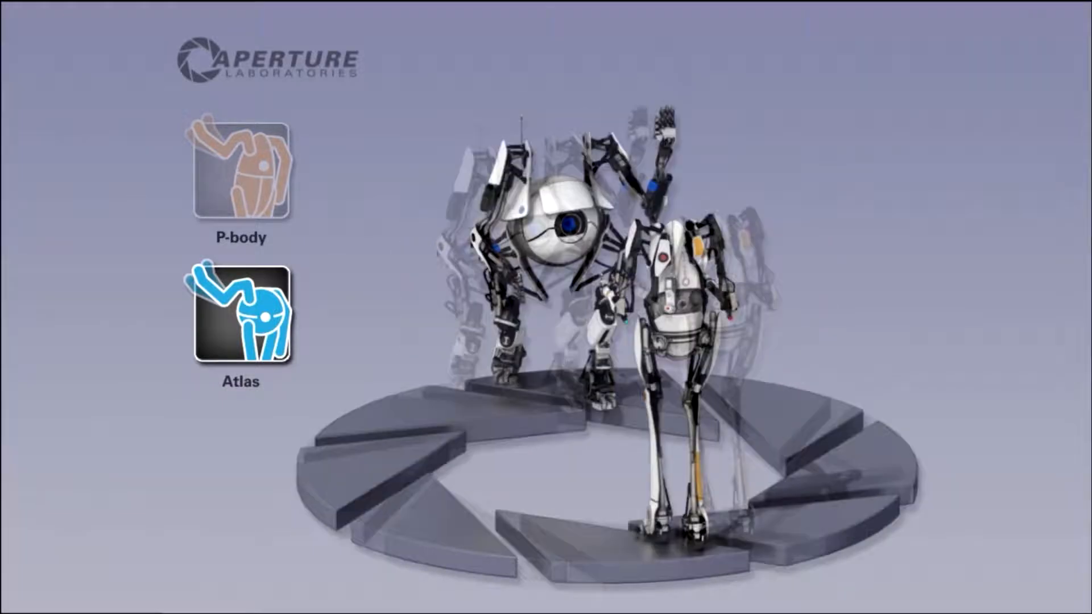
pyautogui.click(240, 169)
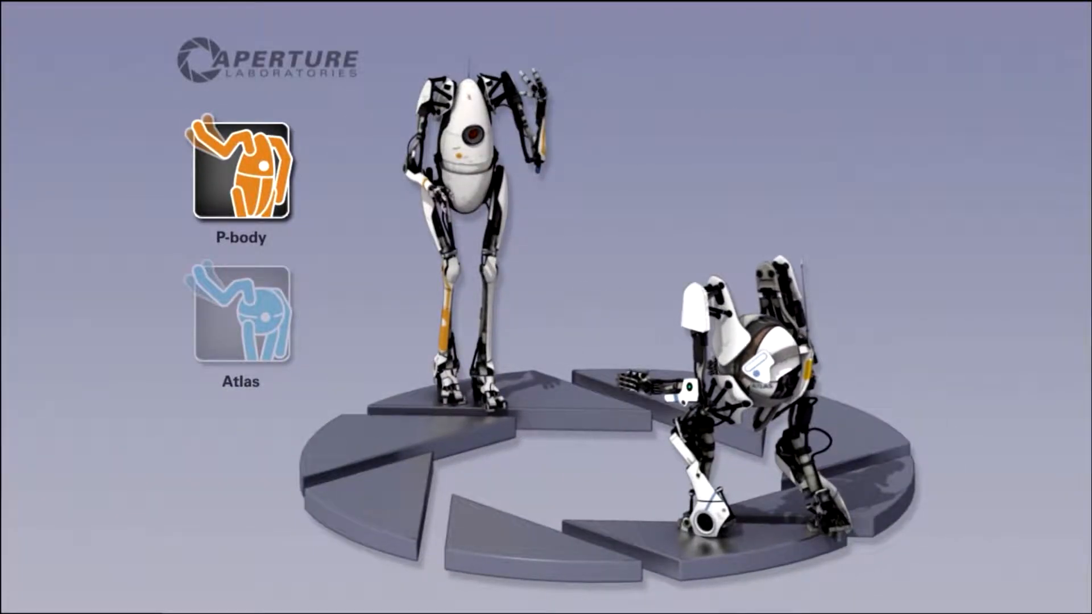